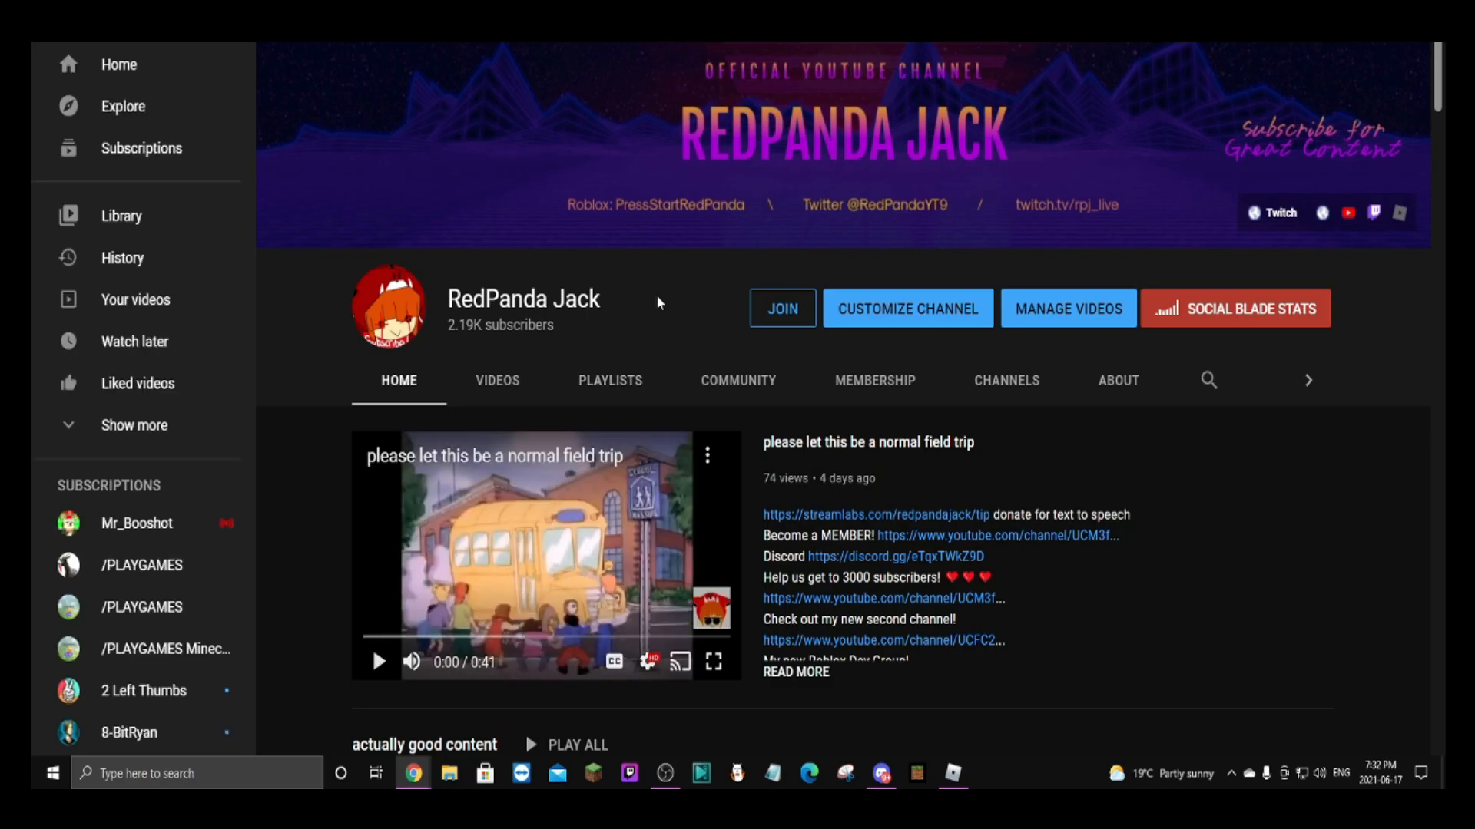
pyautogui.moveTo(624, 574)
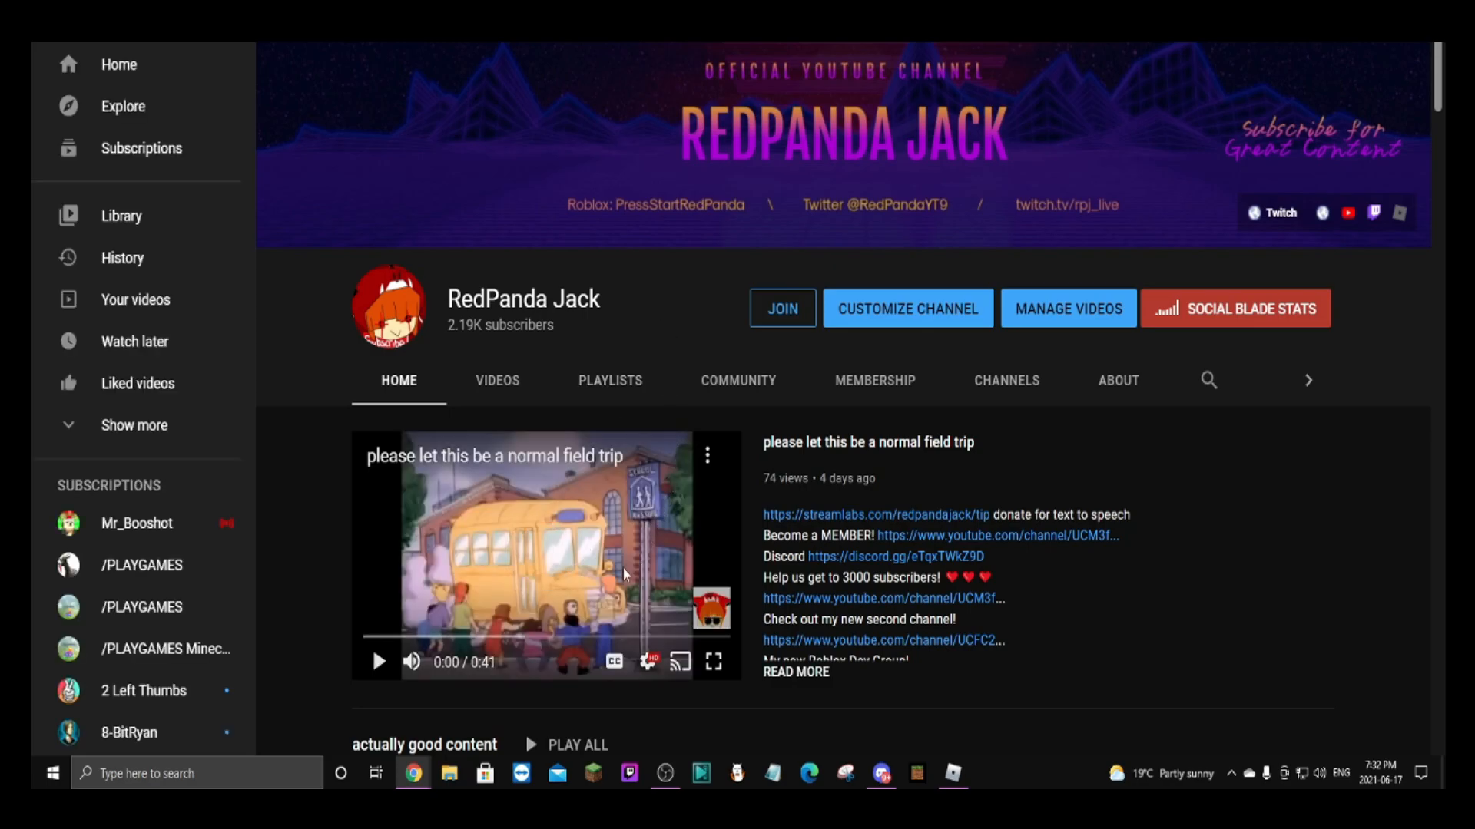
# Scroll down the RedPanda Jack channel page toward its uploaded videos.
pyautogui.scroll(-3)
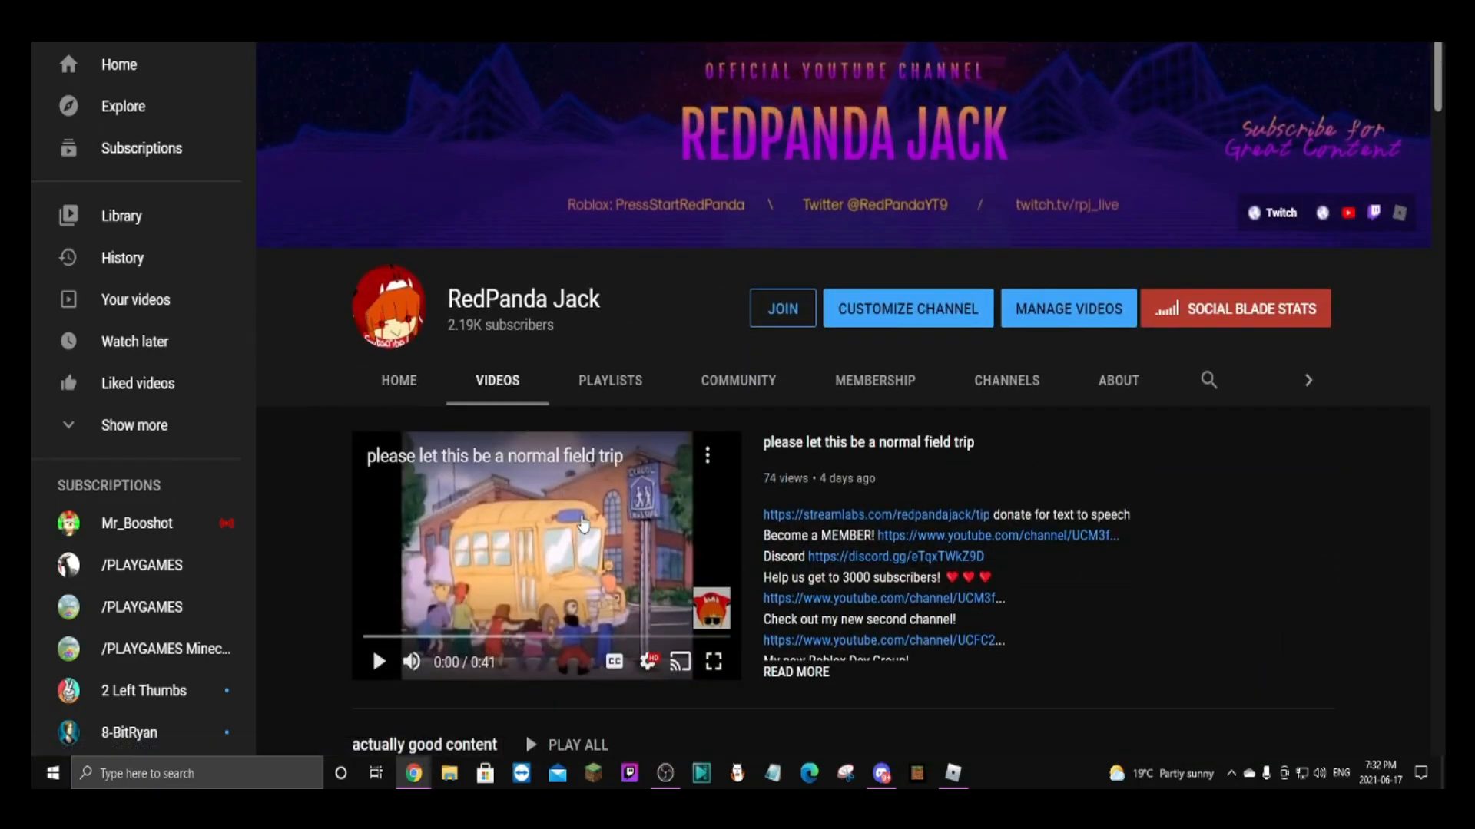
pyautogui.scroll(-3)
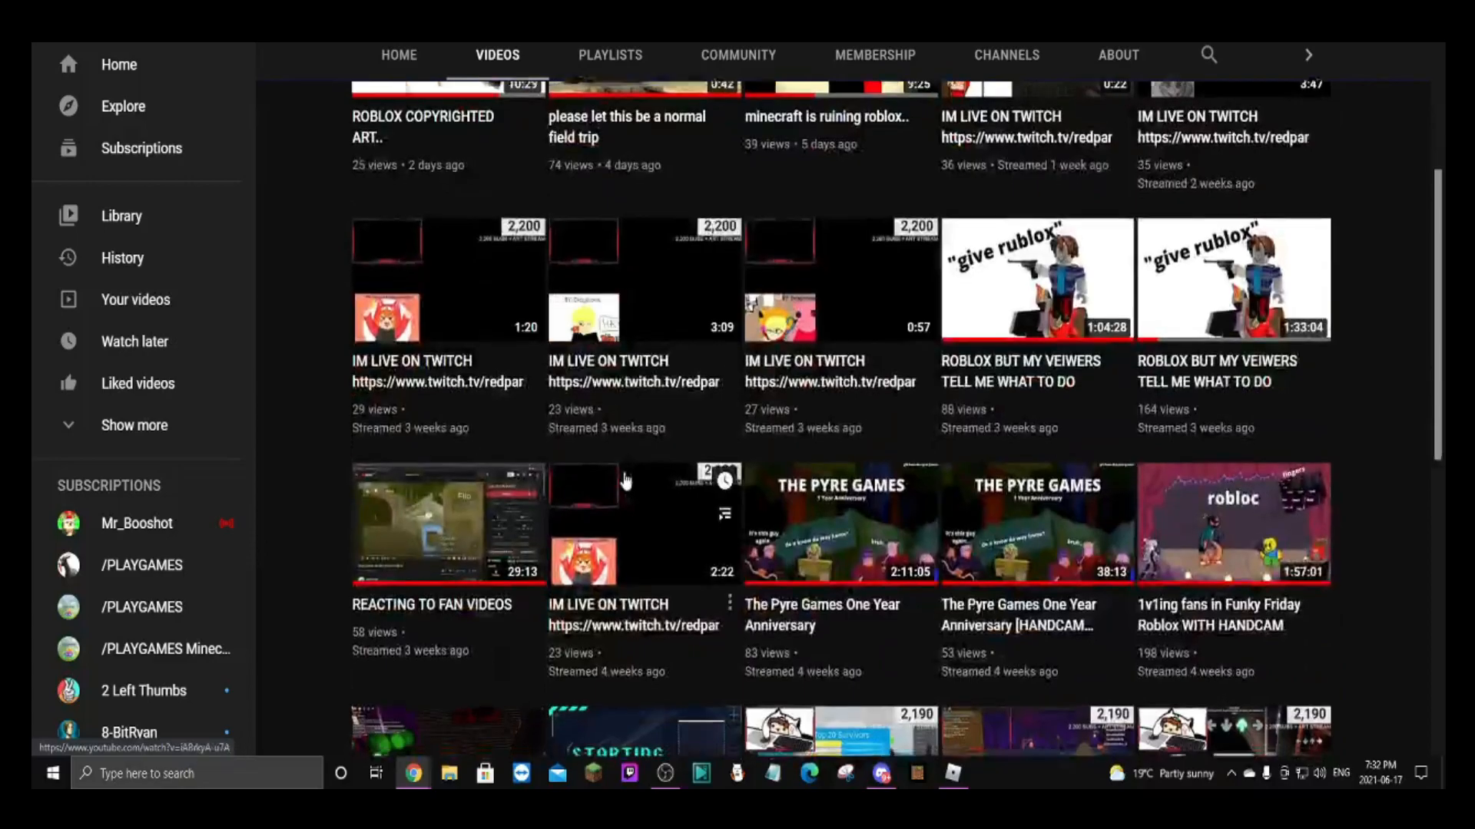
pyautogui.scroll(-3)
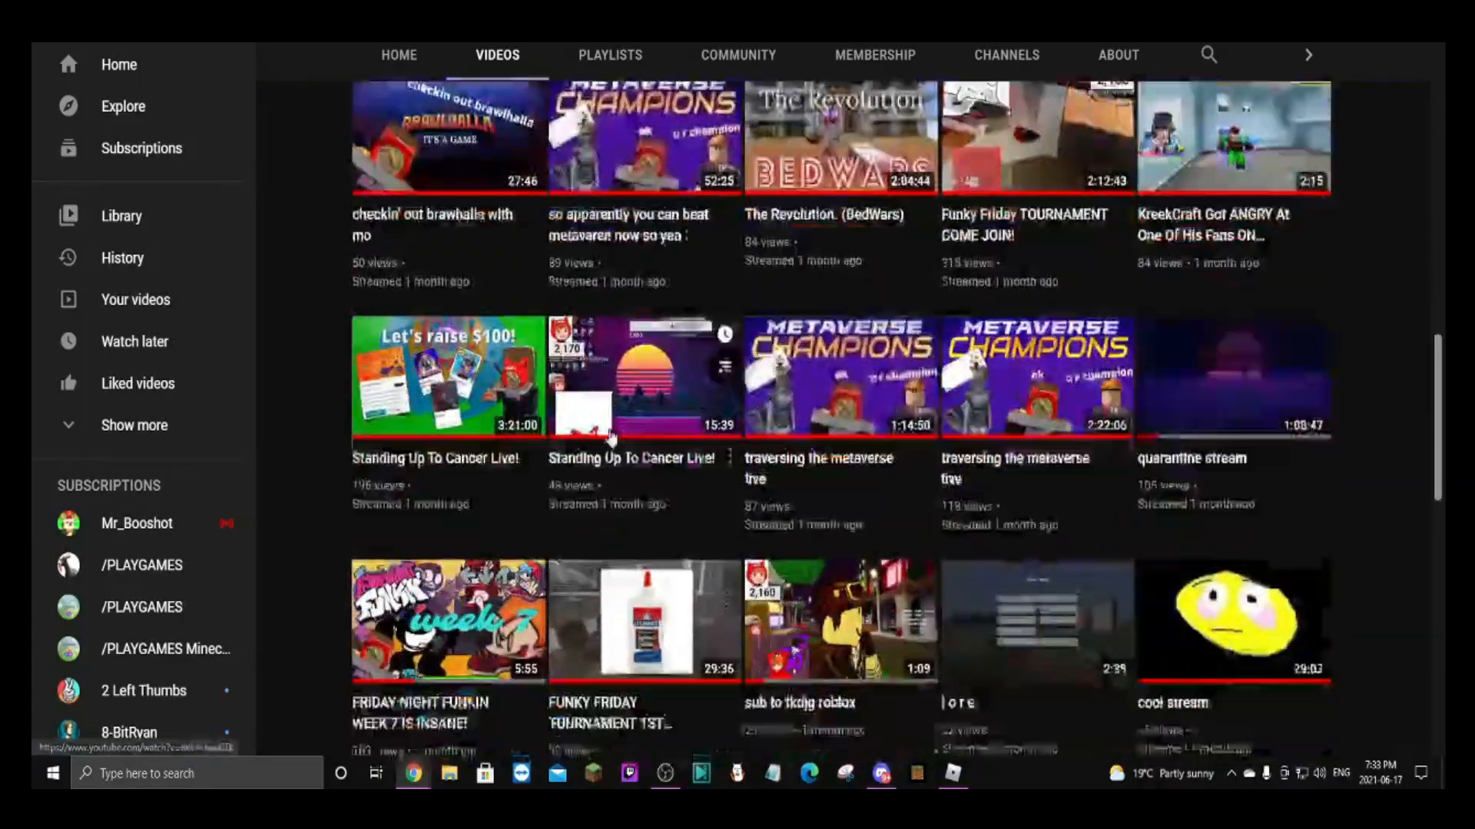
pyautogui.scroll(-3)
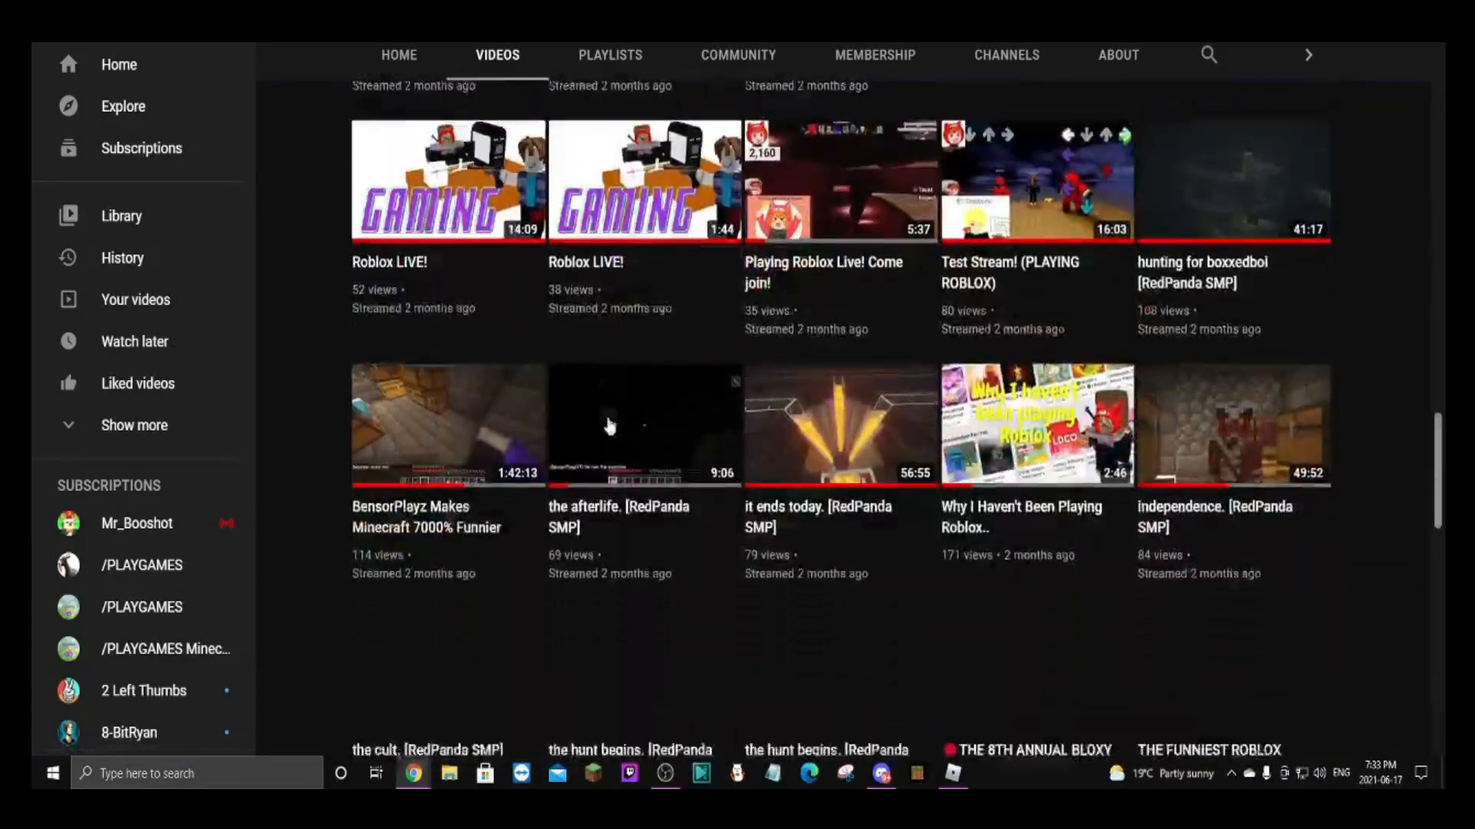
pyautogui.scroll(-3)
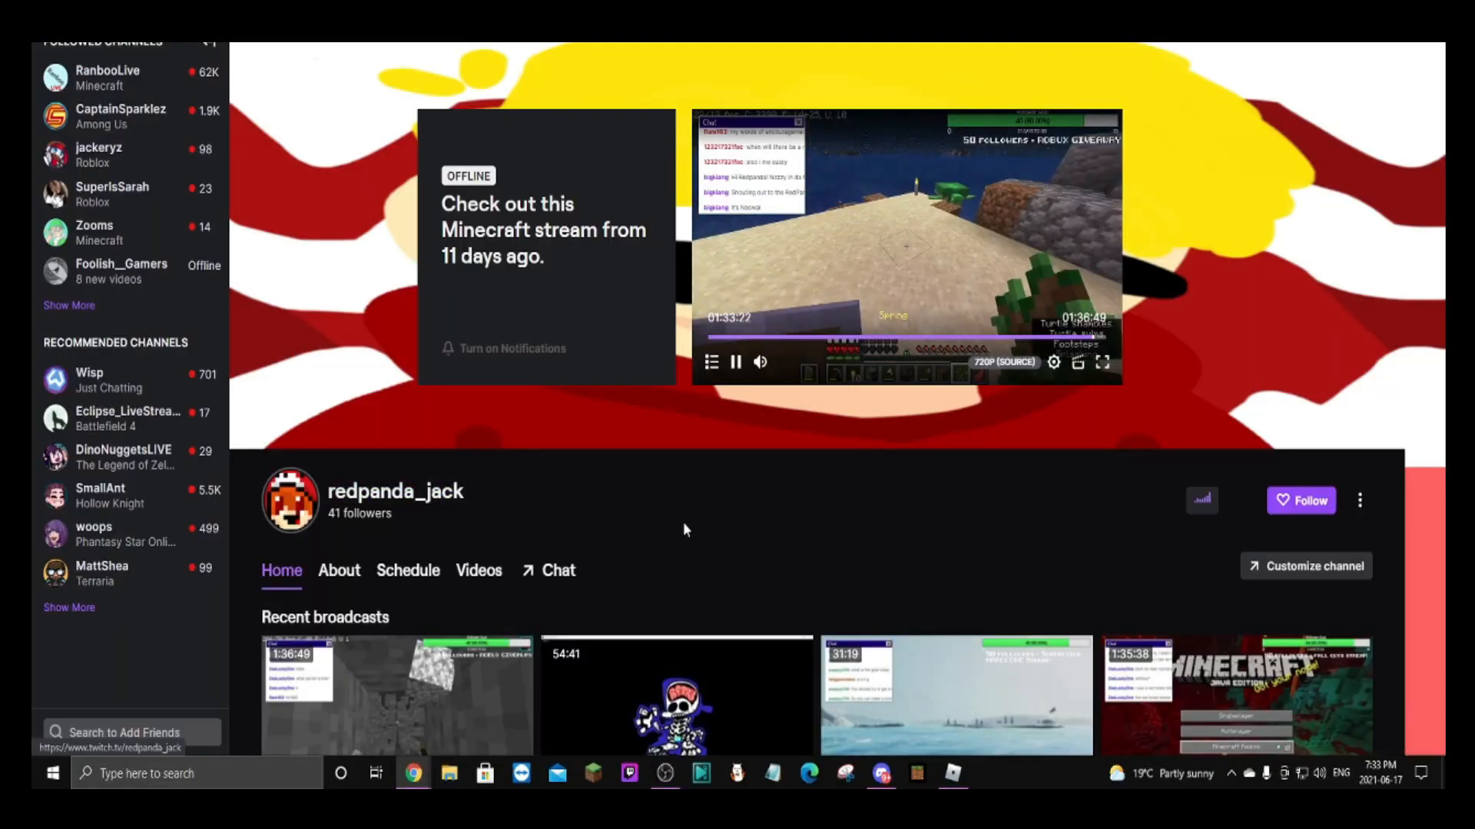
# Bring up the redpanda_jack Twitch channel page and scroll through it.
pyautogui.click(734, 361)
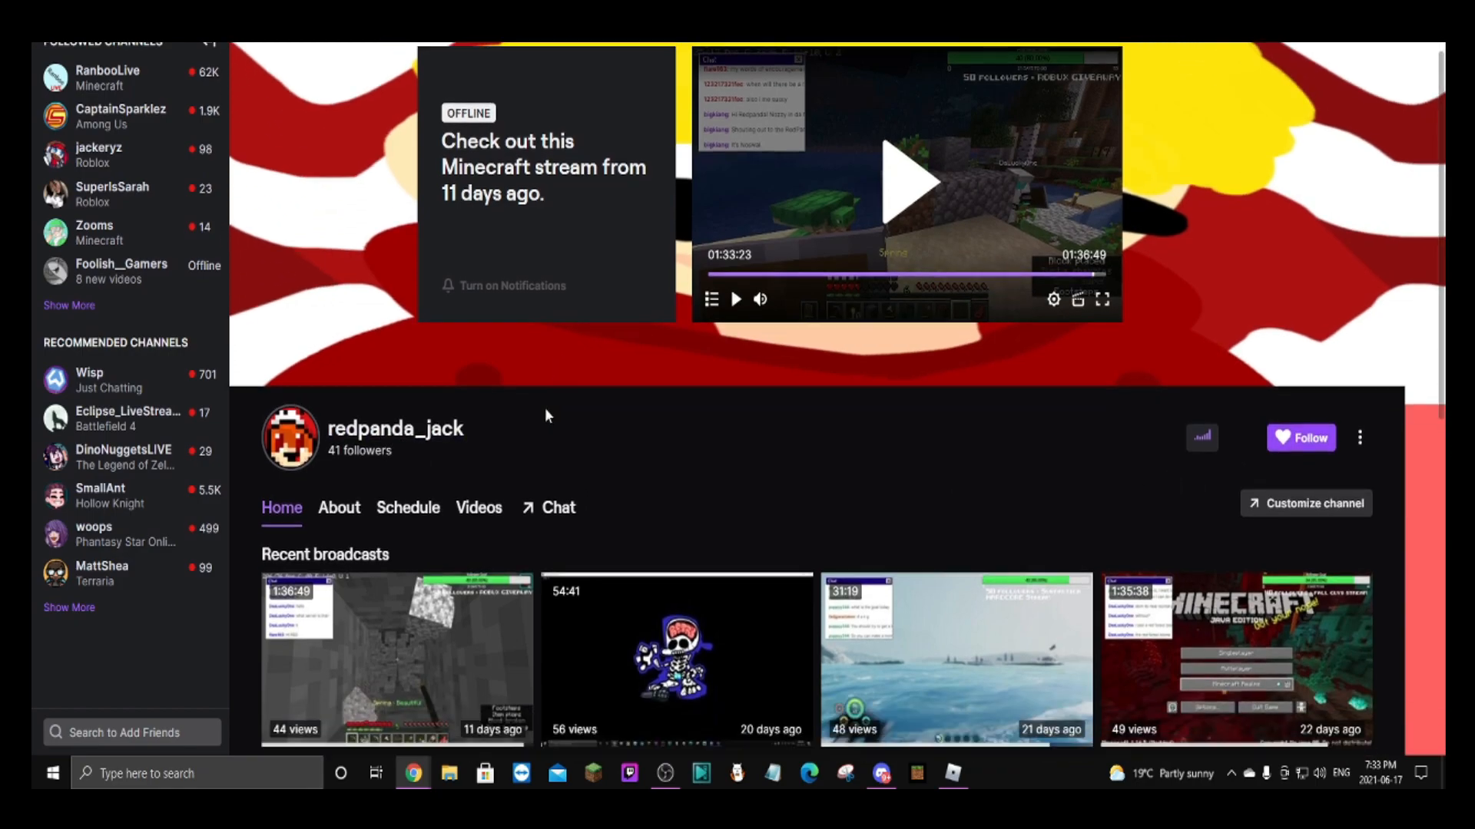
pyautogui.scroll(-3)
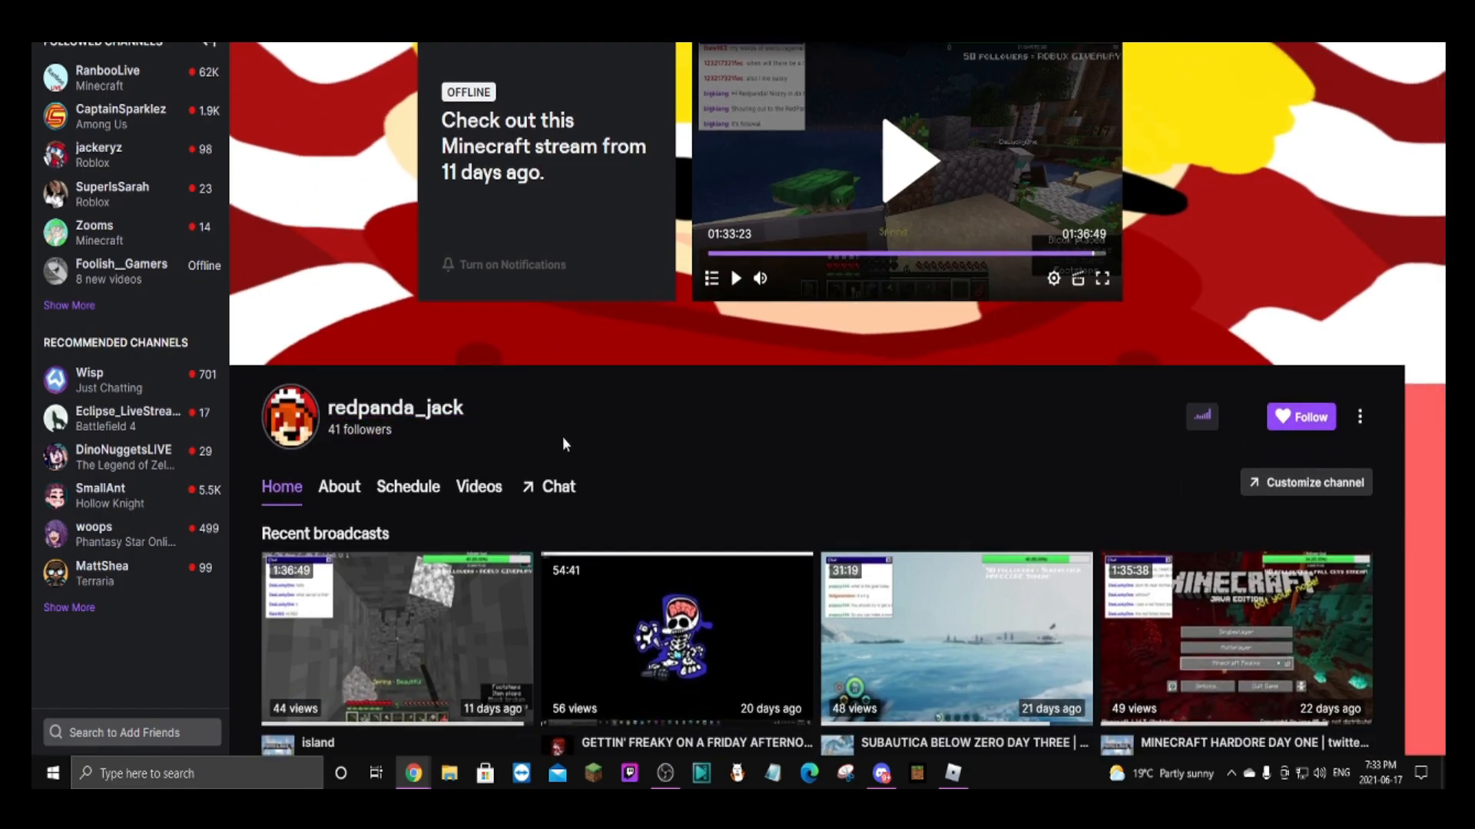
pyautogui.scroll(-3)
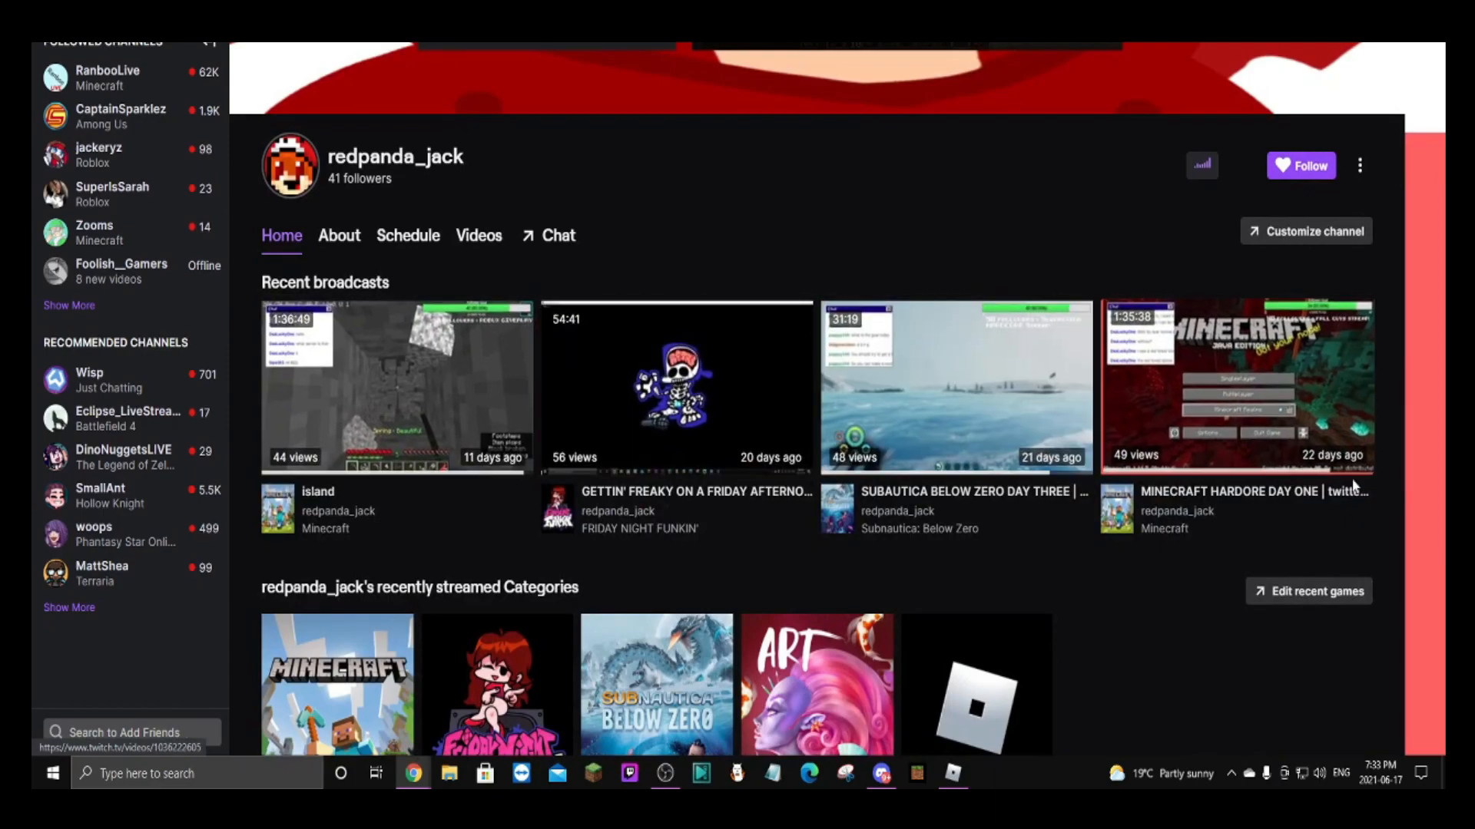
# Visit the channel's About section, then return Home to its streamed categories and suggested streamers.
pyautogui.click(340, 570)
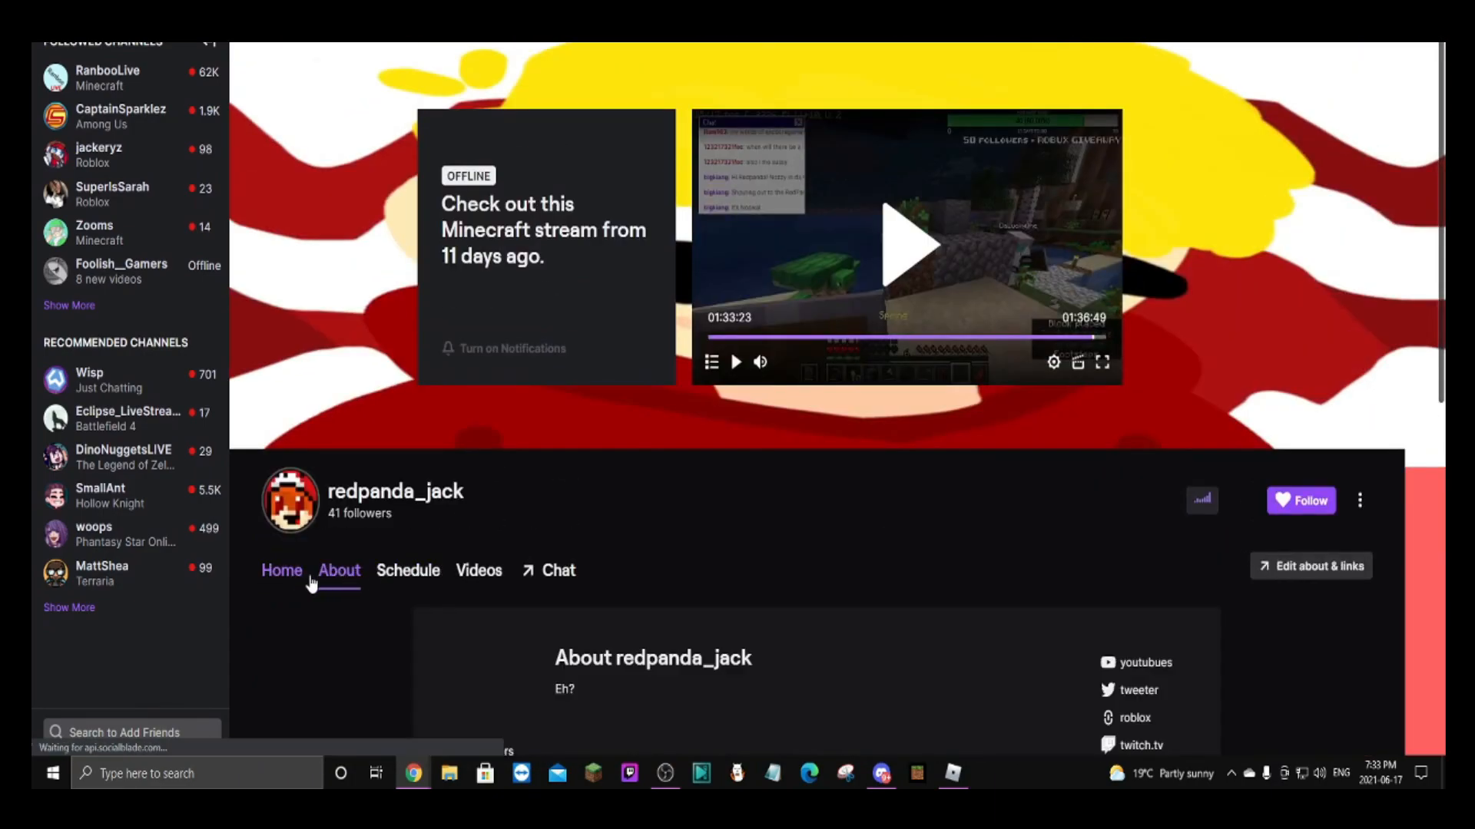
pyautogui.click(281, 570)
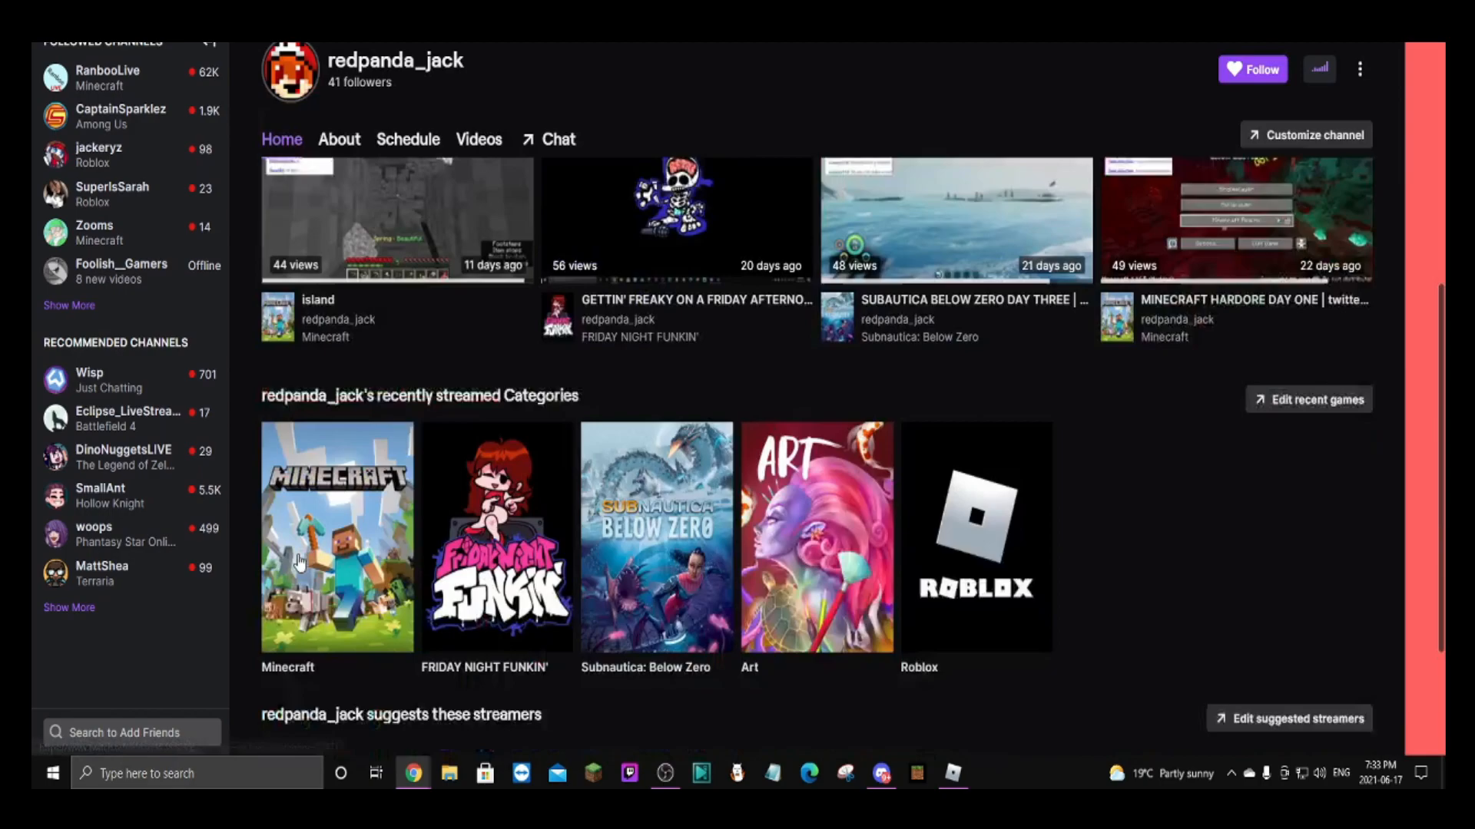
pyautogui.scroll(-3)
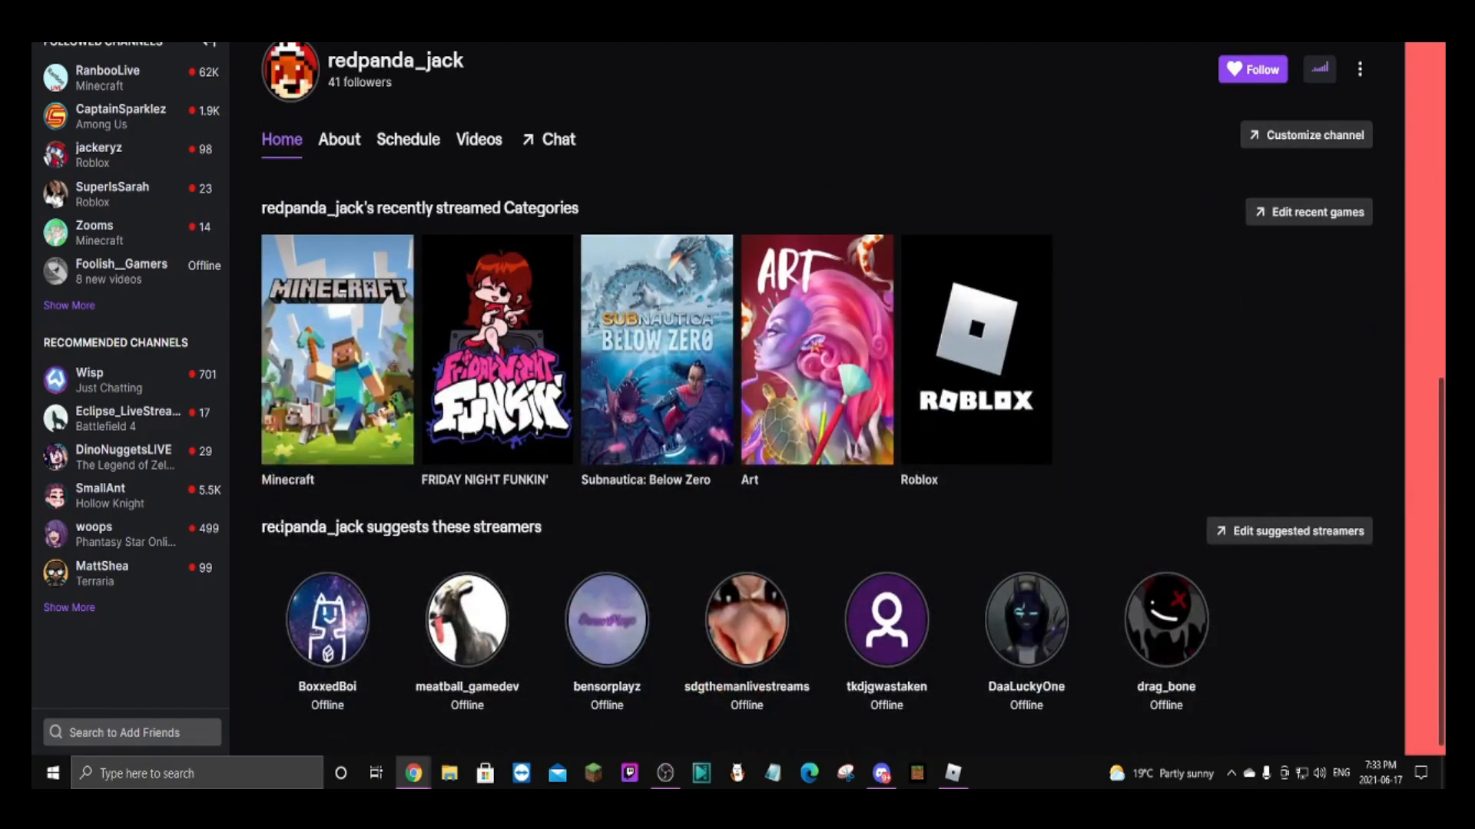